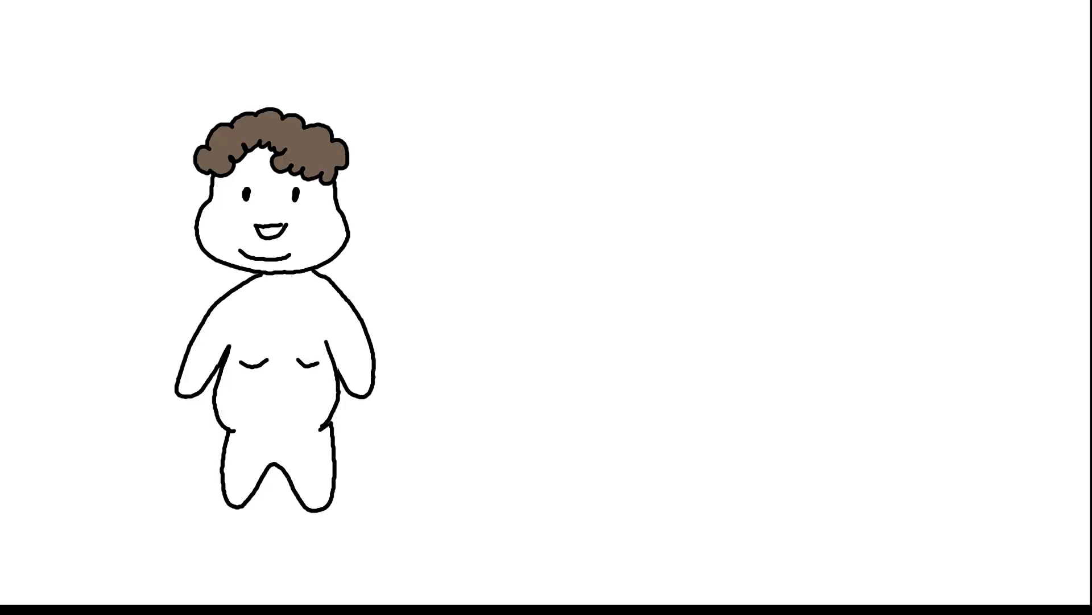
{"action": "type", "text": "194 lbs"}
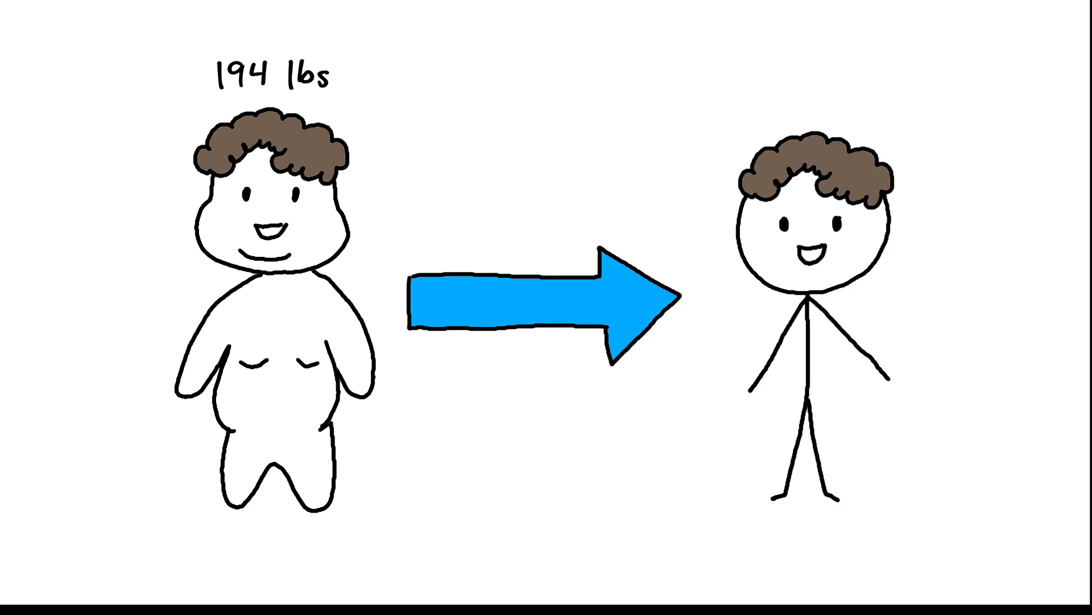
{"action": "type", "text": "137 lbs"}
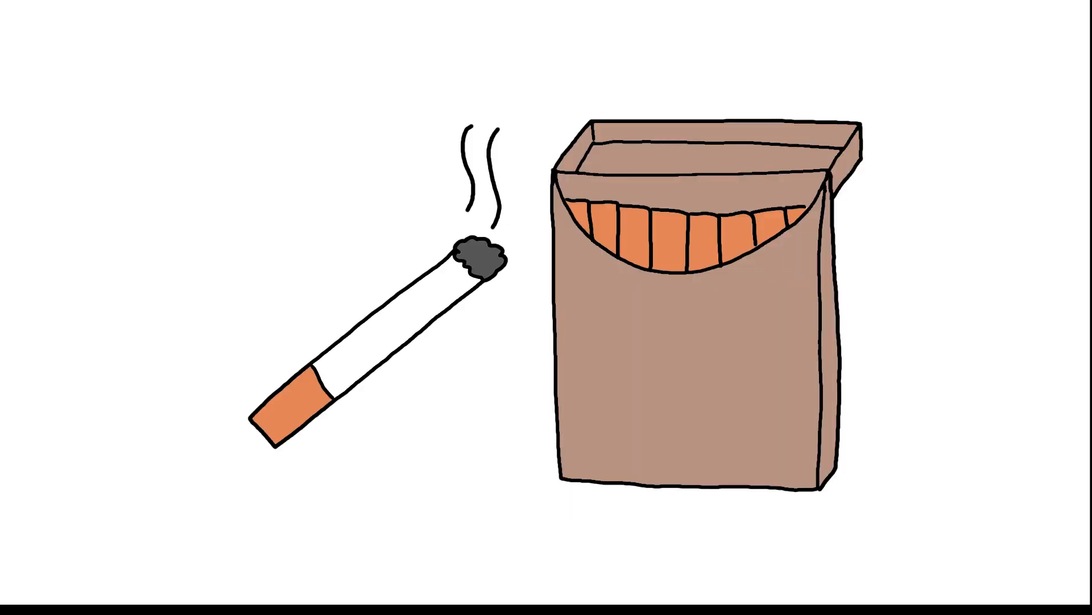
{"action": "type", "text": "1920s"}
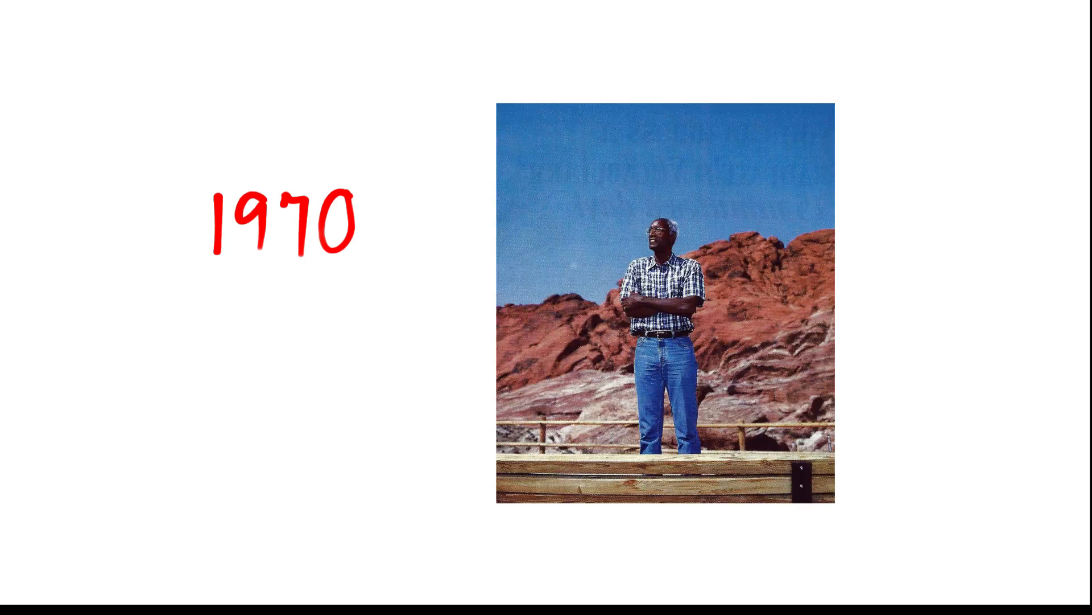
{"action": "type", "text": "Wiley Brooks"}
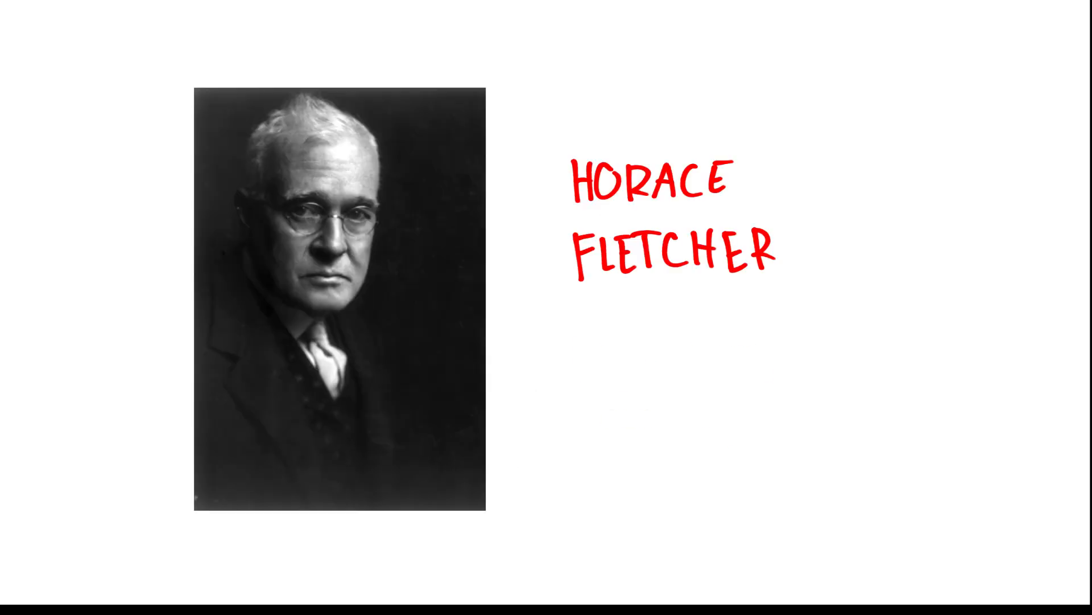
{"action": "type", "text": "19th - 20th century"}
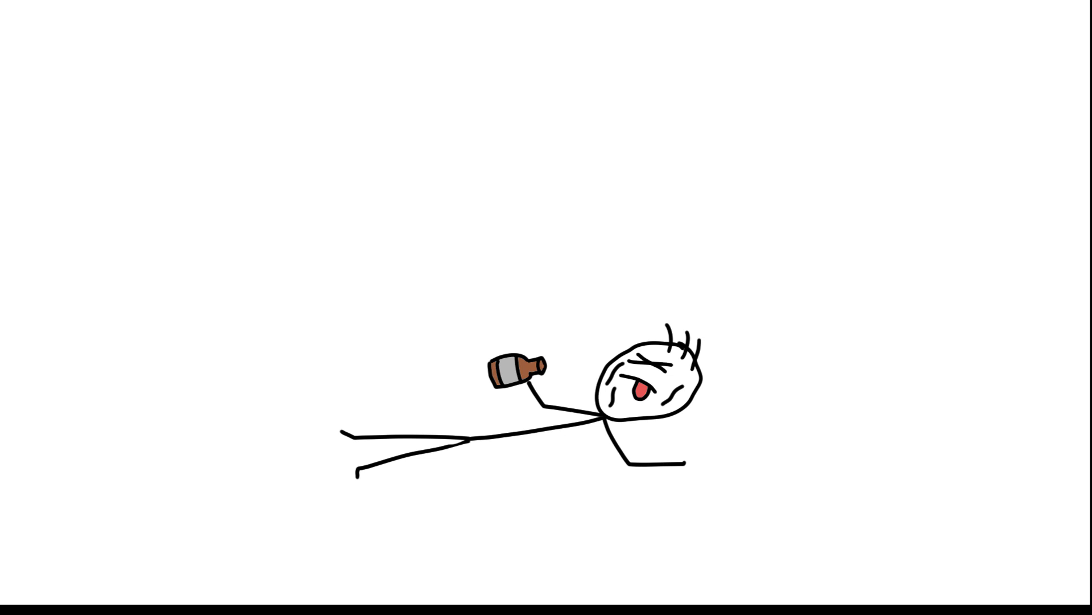
{"action": "type", "text": "60 deaths"}
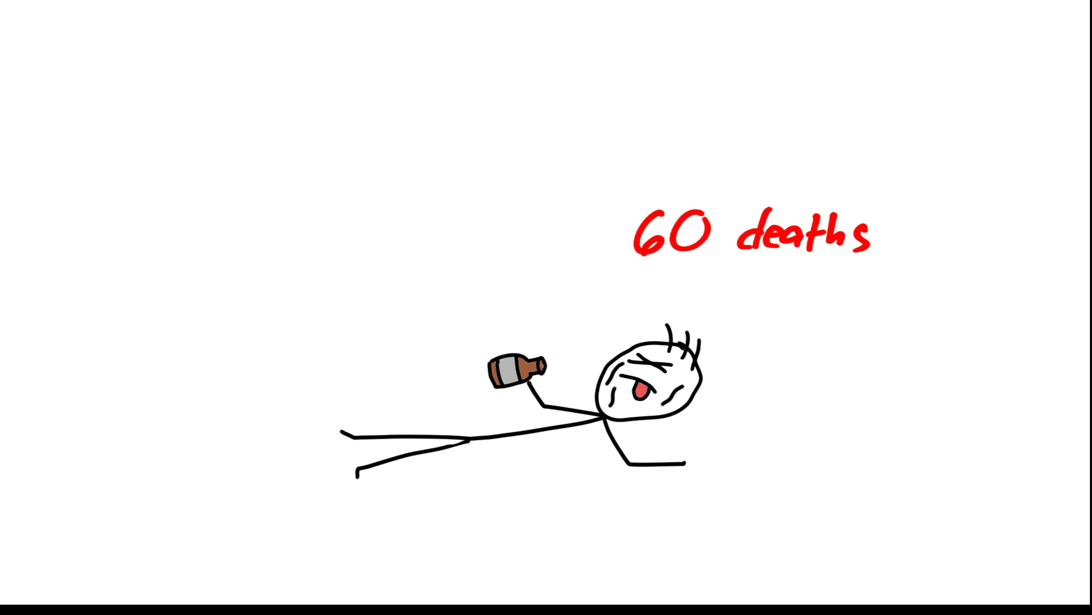